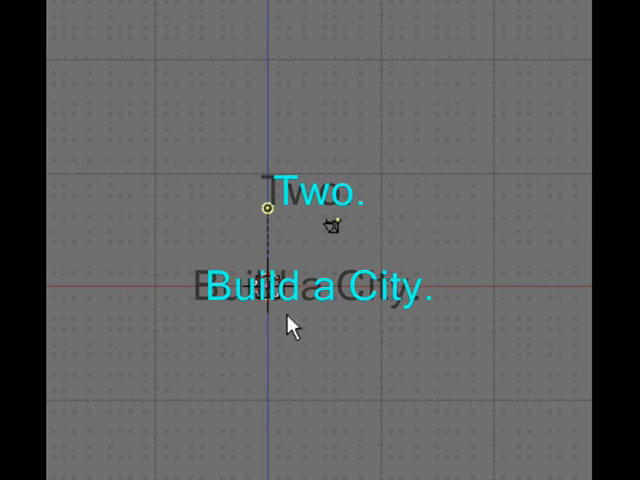
mouse_move(272, 320)
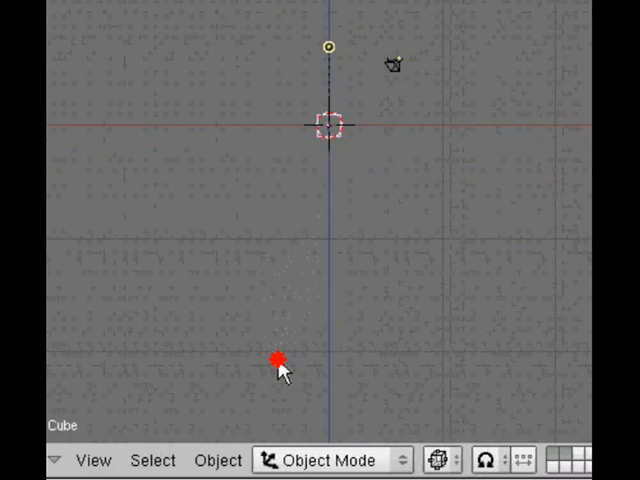
mouse_move(350, 140)
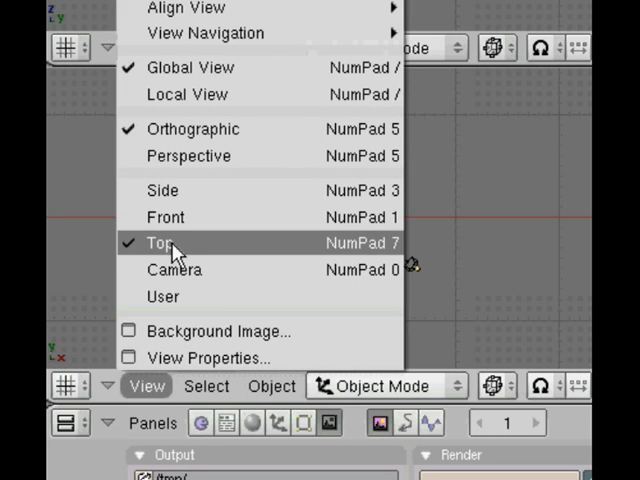
View the starting scene straight down from the top via View > Top
left_click(160, 242)
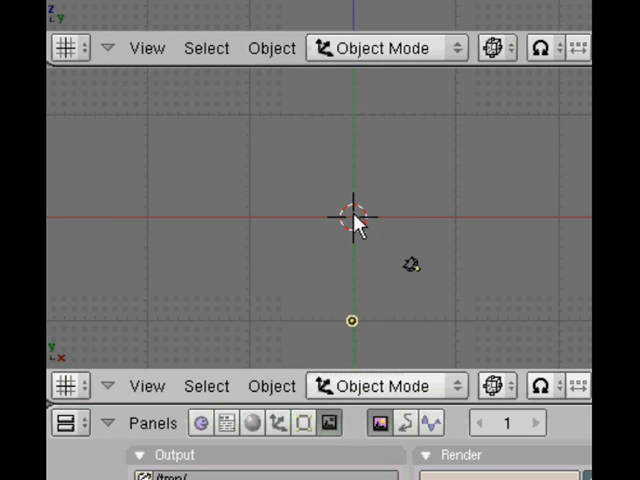
mouse_move(352, 230)
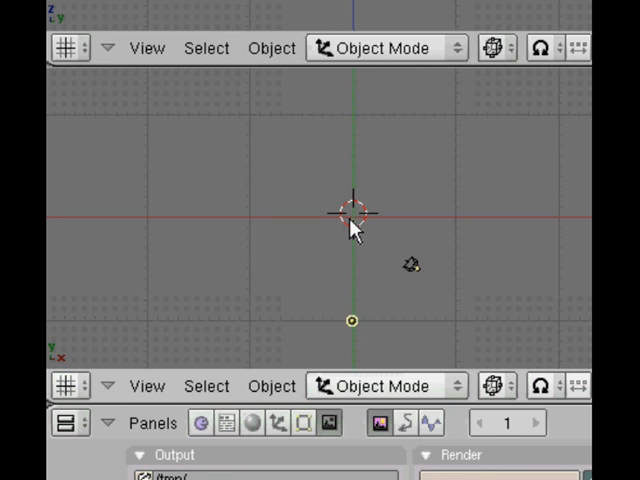
mouse_move(344, 216)
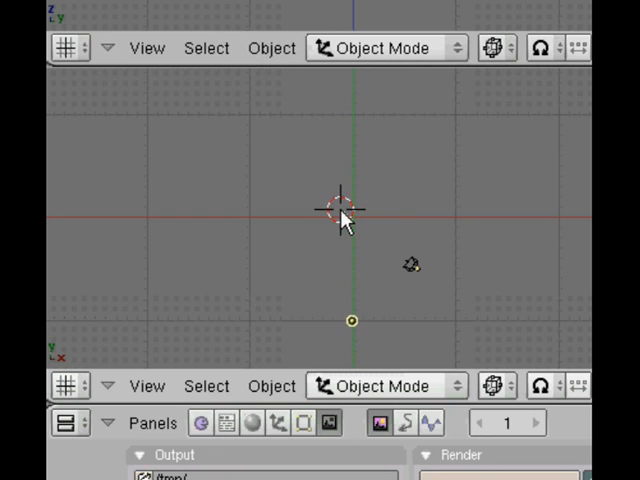
Bring up the Add menu to insert a flat plane mesh at the 3D cursor
left_click(324, 204)
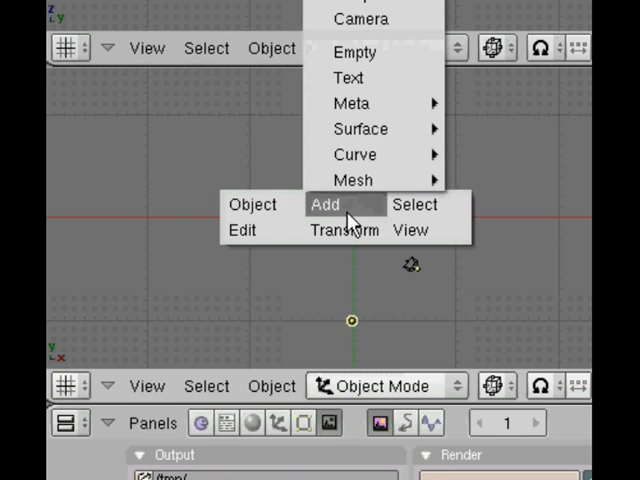
mouse_move(352, 180)
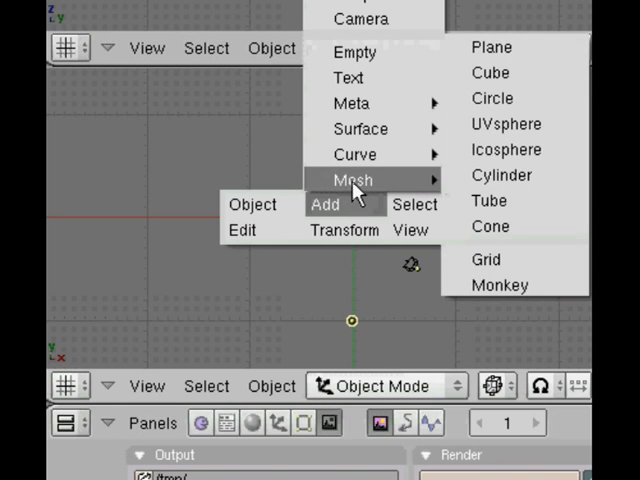
mouse_move(492, 48)
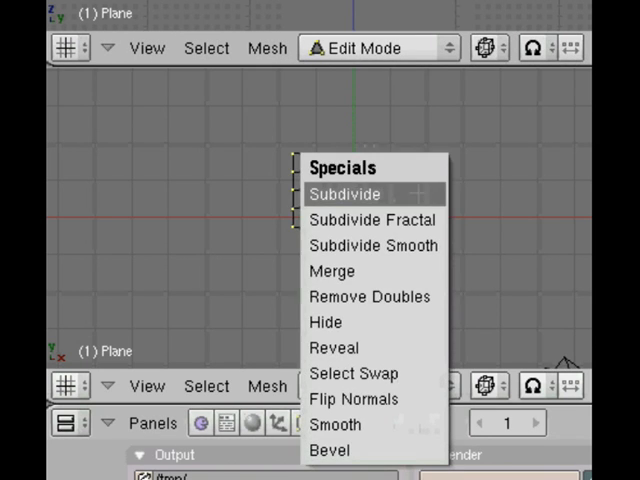
Subdivide the plane into a grid of squares and start scaling it up
left_click(344, 194)
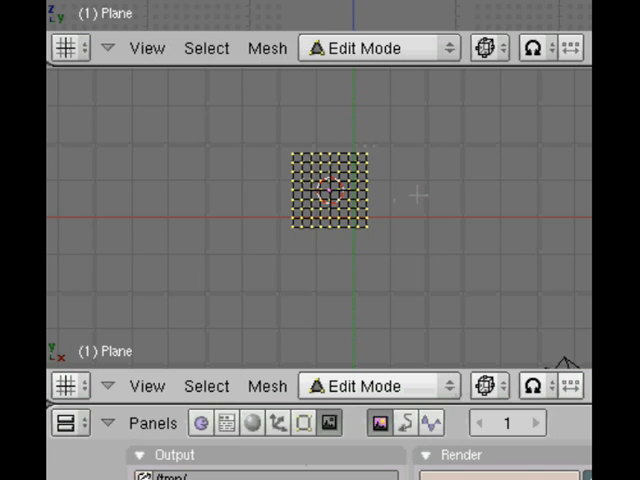
key("Tab")
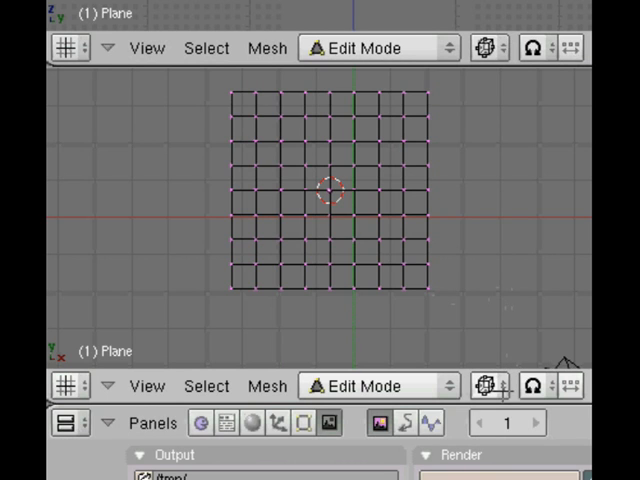
mouse_move(504, 422)
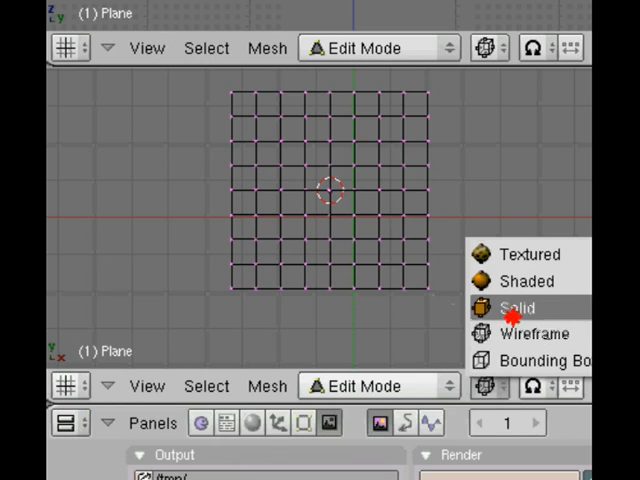
Display the subdivided grid with Solid shading in the viewport
left_click(516, 308)
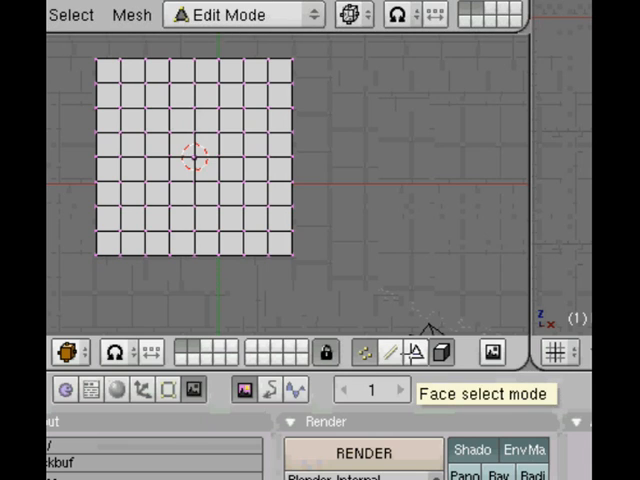
mouse_move(424, 352)
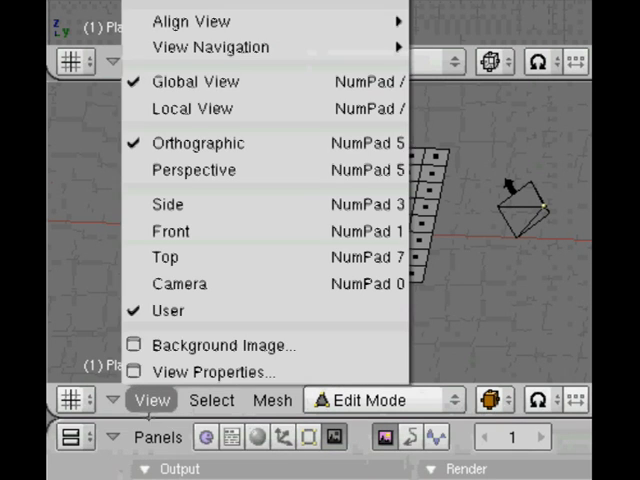
mouse_move(158, 190)
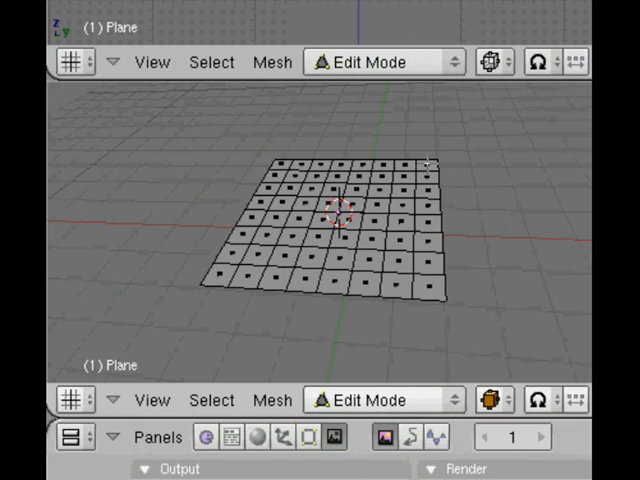
Extrude a few selected grid faces upward as one Region into the first tower blocks
left_click(428, 158)
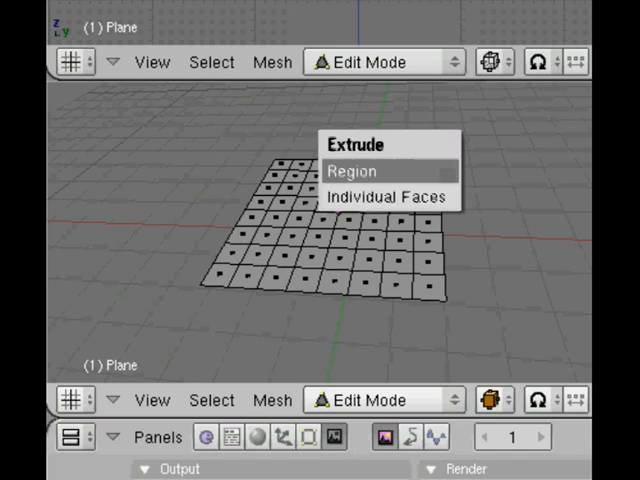
left_click(352, 170)
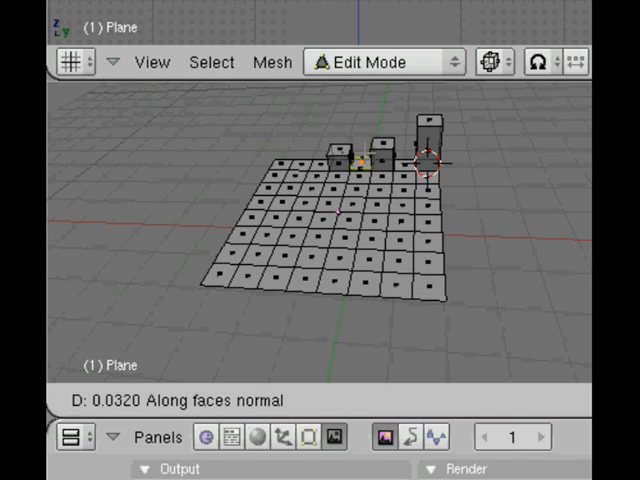
mouse_move(360, 150)
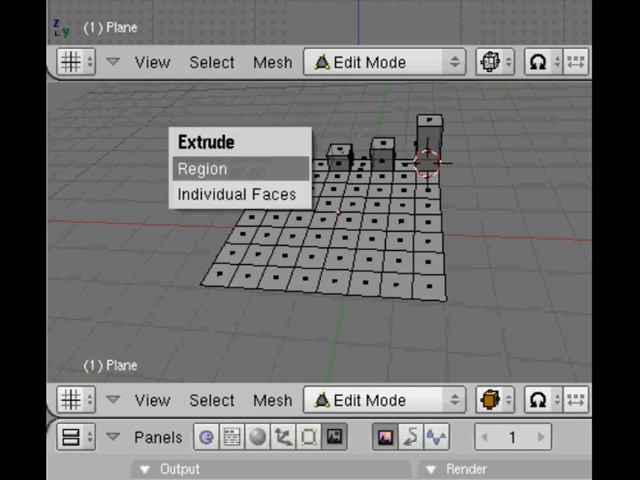
Extrude four more groups of faces as Regions into towers of differing heights
left_click(202, 168)
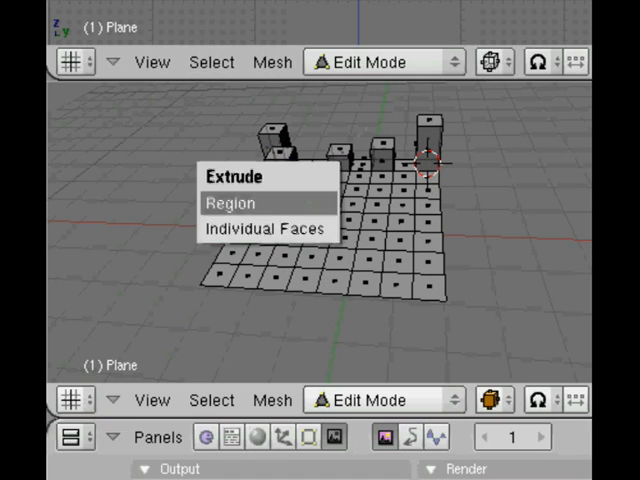
left_click(230, 202)
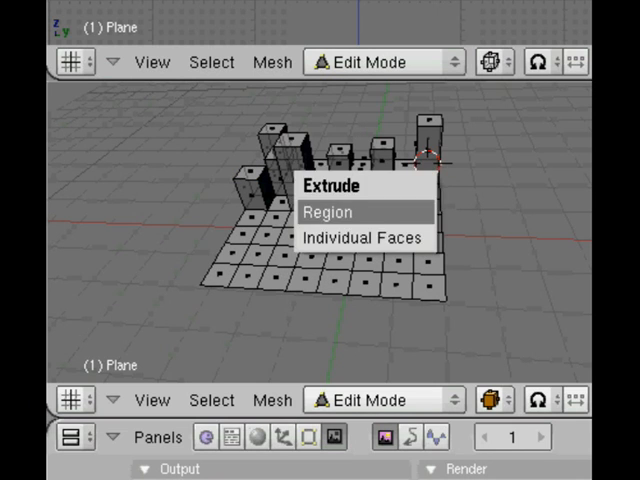
left_click(328, 212)
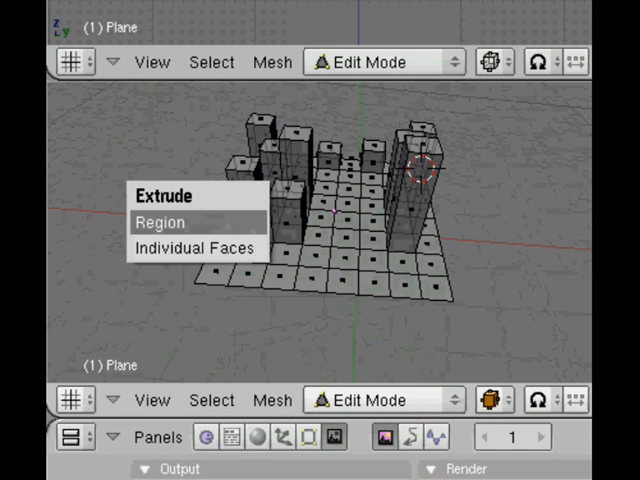
left_click(160, 222)
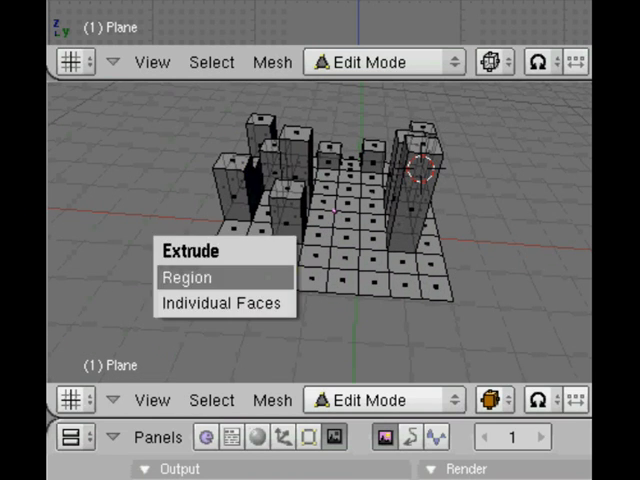
Extrude two further batches of scattered faces into towers, nearly filling the grid
left_click(186, 276)
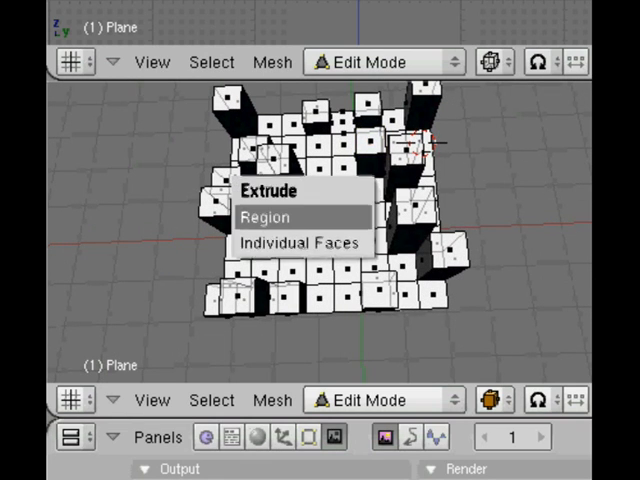
left_click(264, 216)
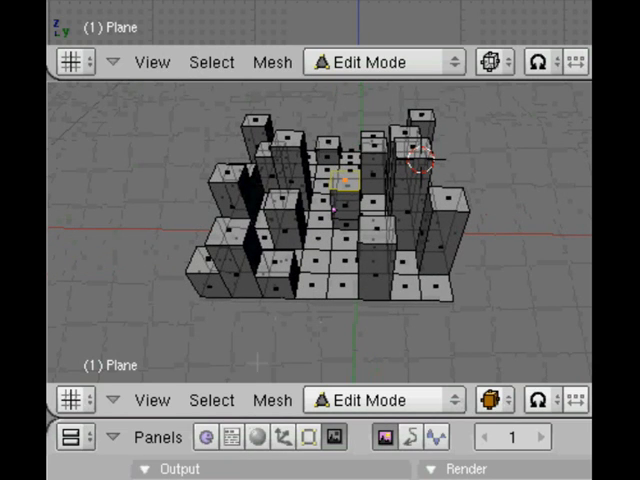
Set the view to Top, then return to the View menu for Orthographic
left_click(152, 400)
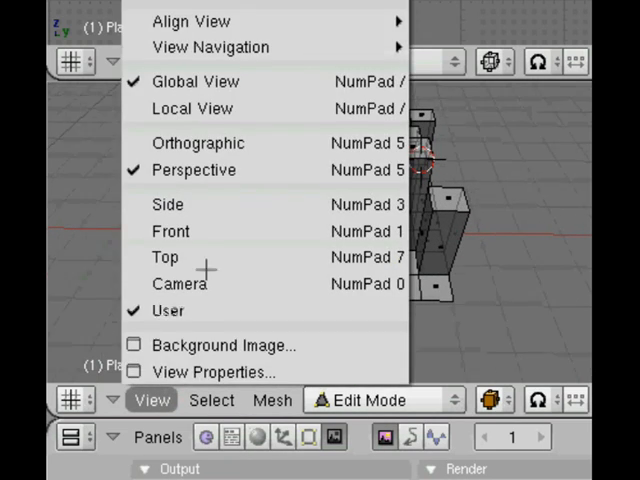
left_click(164, 256)
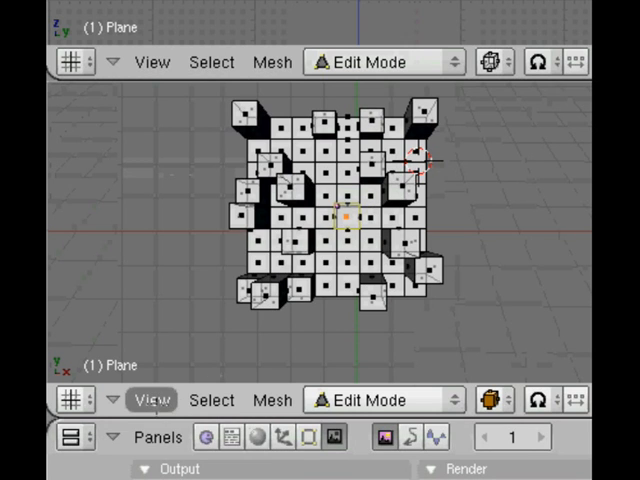
left_click(152, 400)
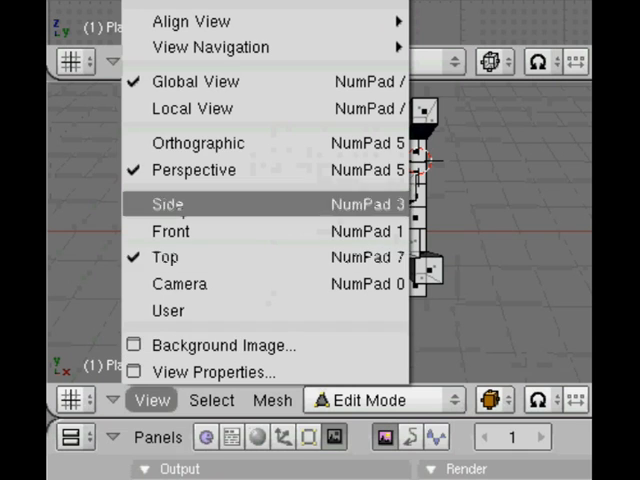
mouse_move(196, 144)
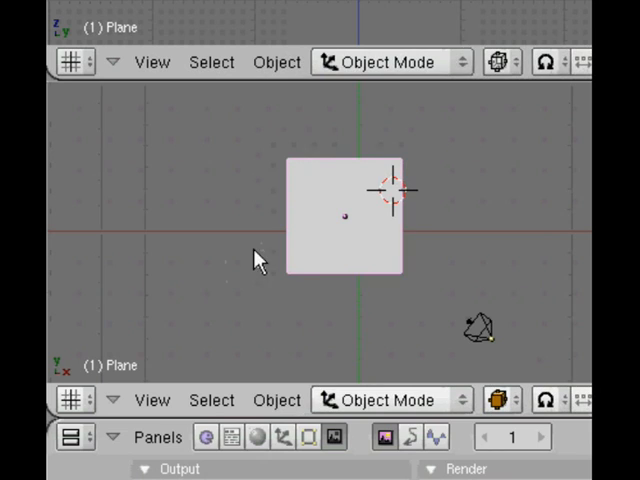
mouse_move(380, 276)
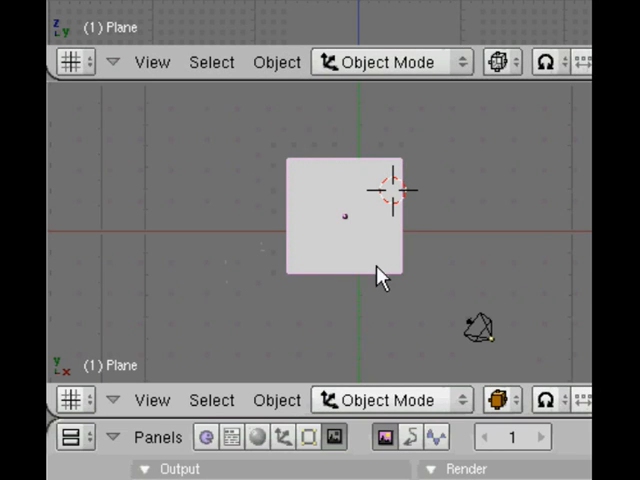
mouse_move(382, 272)
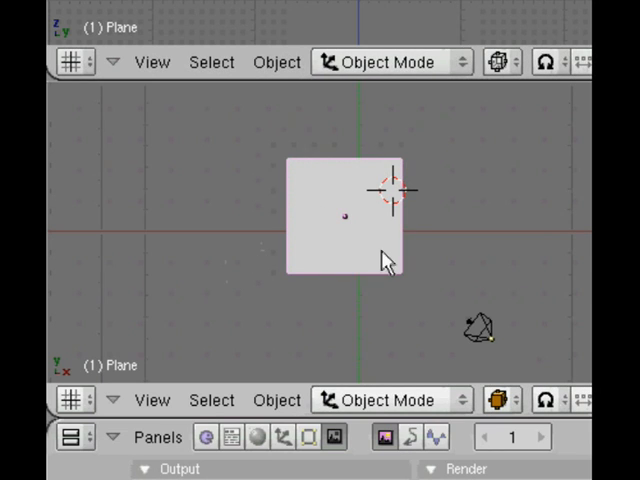
mouse_move(388, 276)
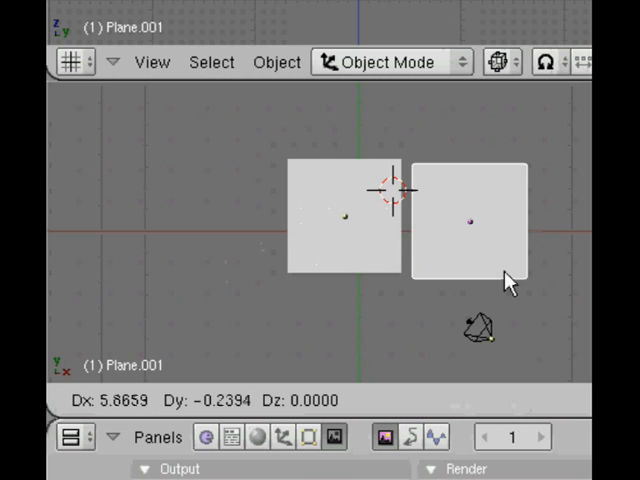
Move a duplicate tile along X to the right, then drag another copy upward into place
key("x")
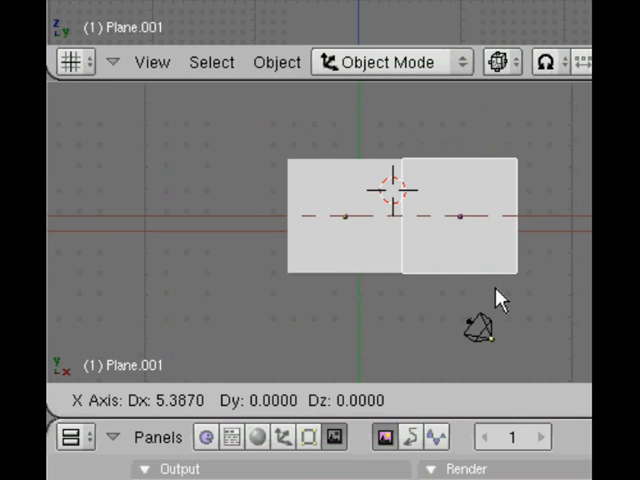
mouse_move(528, 338)
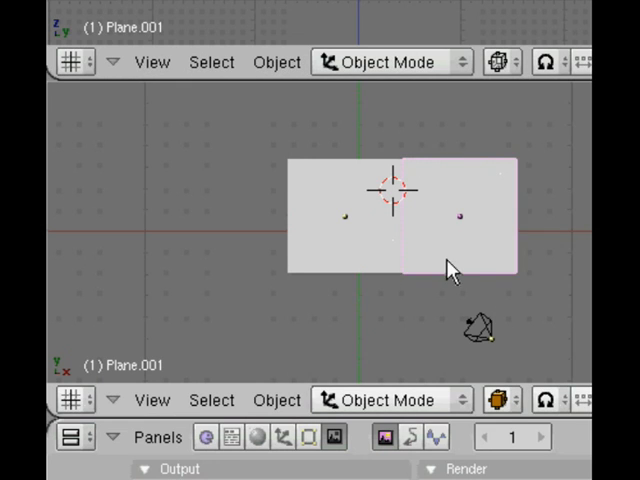
left_click_drag(450, 268, 440, 200)
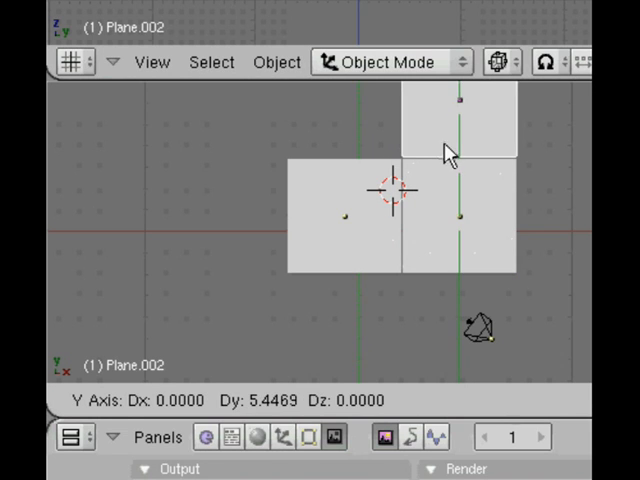
mouse_move(444, 156)
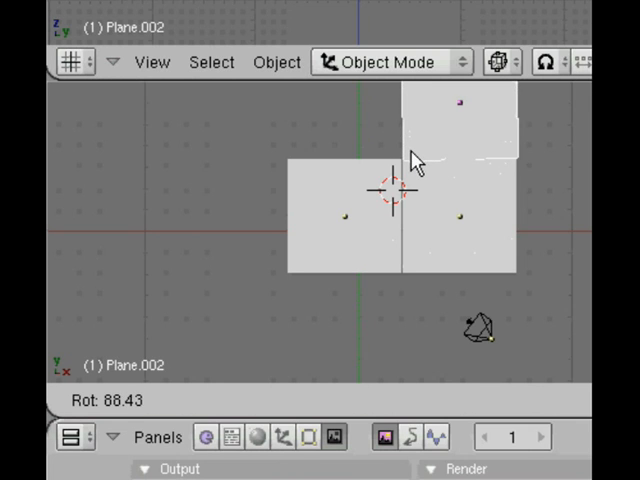
mouse_move(416, 160)
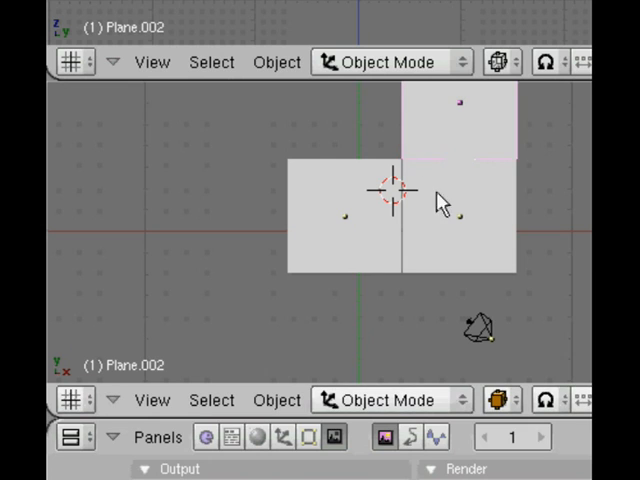
mouse_move(476, 208)
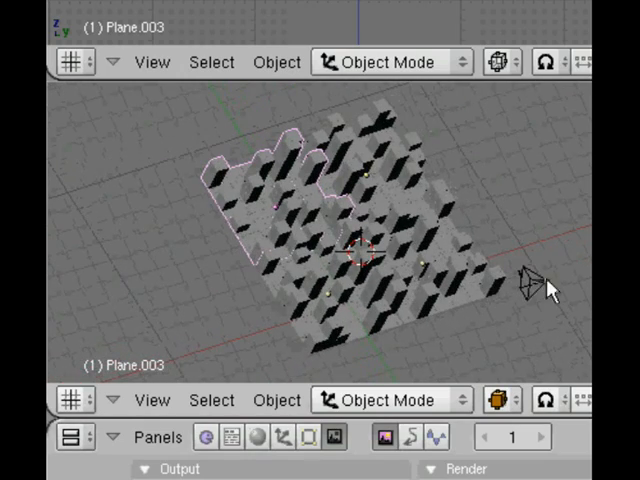
mouse_move(538, 284)
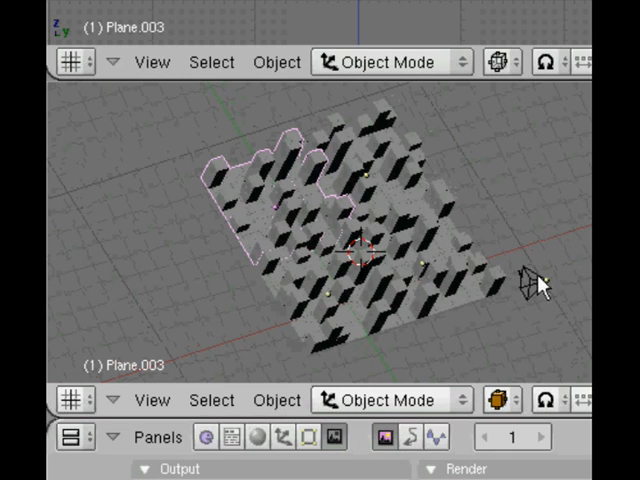
mouse_move(472, 288)
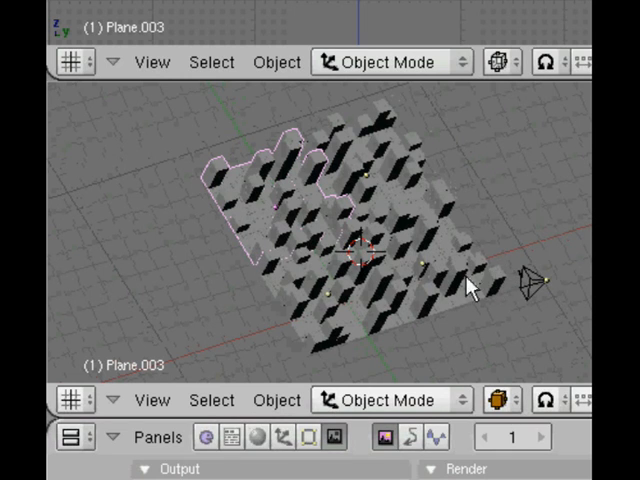
mouse_move(436, 230)
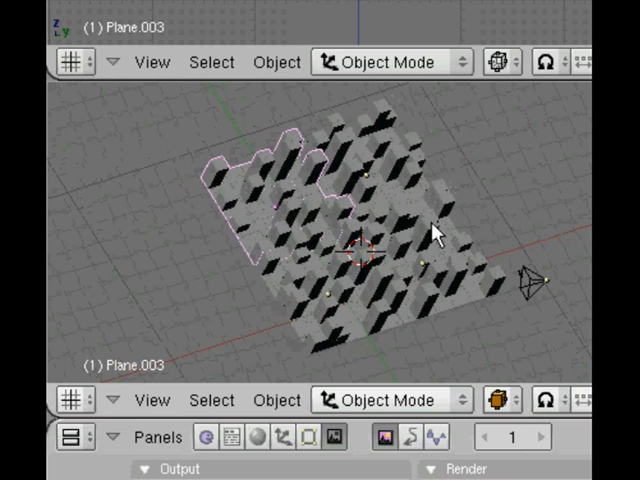
mouse_move(310, 278)
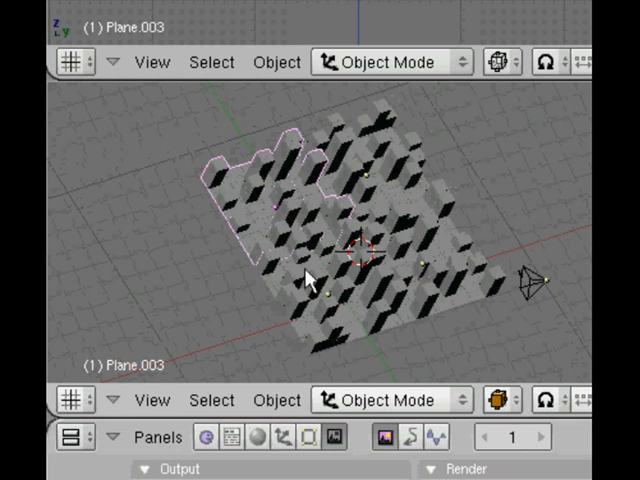
Use the View menu to look at the finished four-tile city
left_click(152, 400)
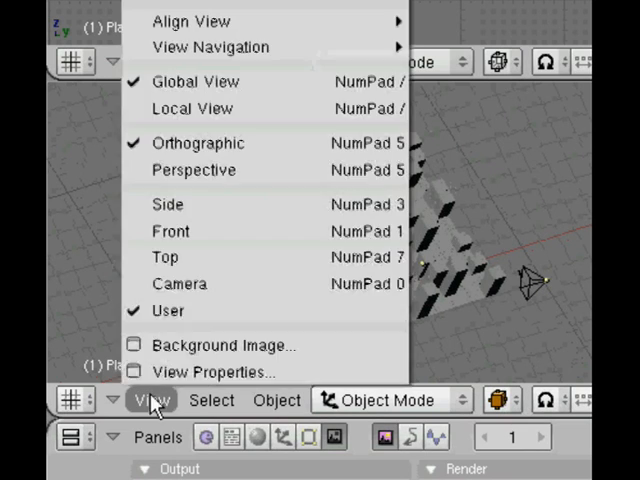
From a top wireframe view, select all four plane tiles and join them into one mesh
left_click(164, 256)
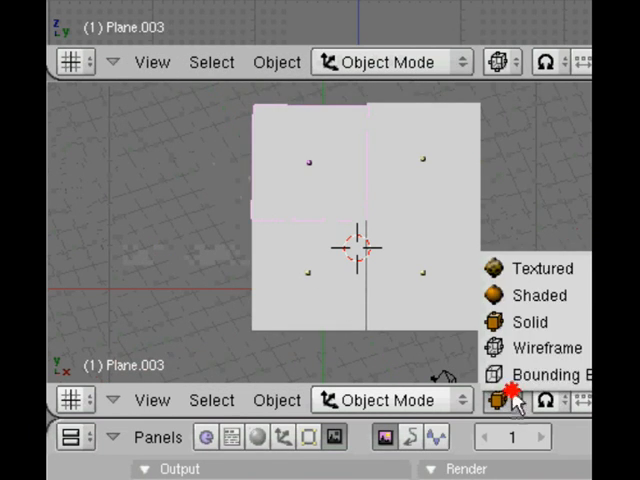
left_click(548, 348)
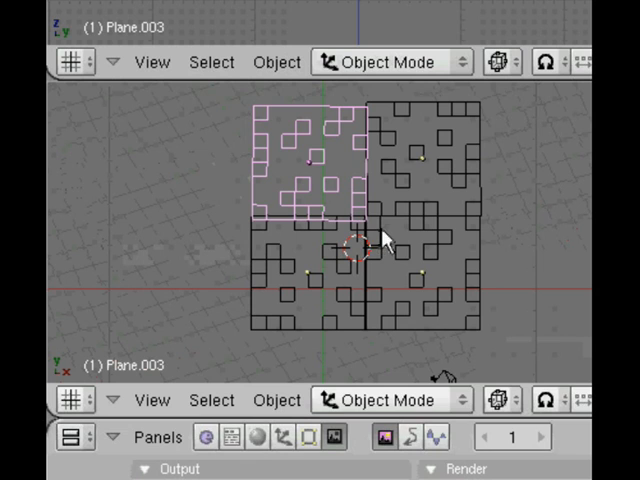
mouse_move(384, 210)
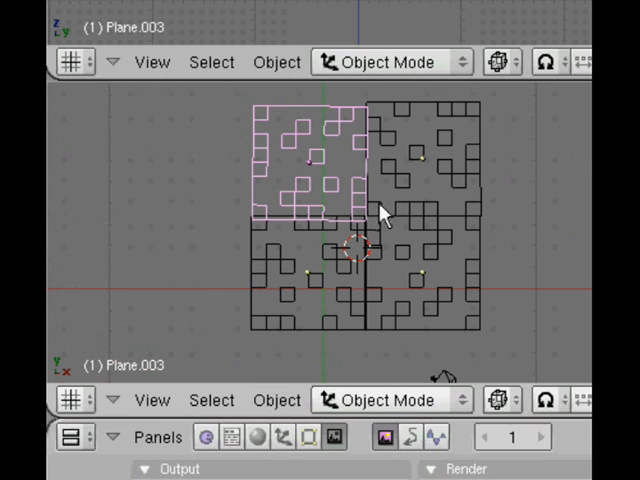
mouse_move(356, 196)
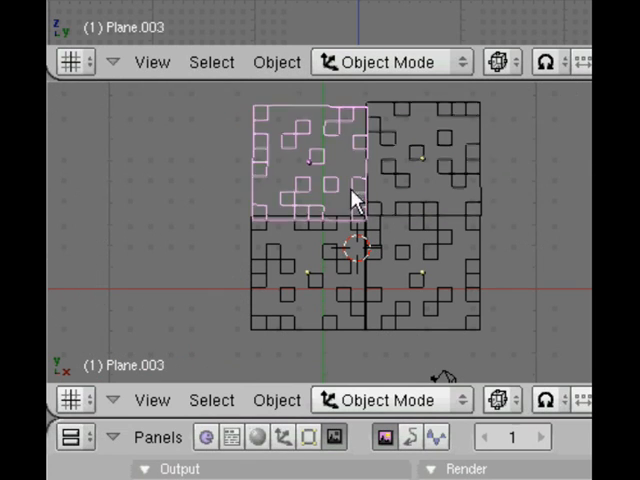
left_click(404, 256)
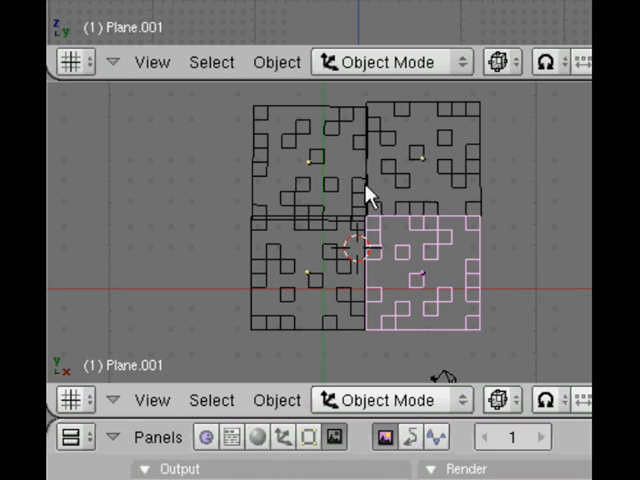
mouse_move(428, 212)
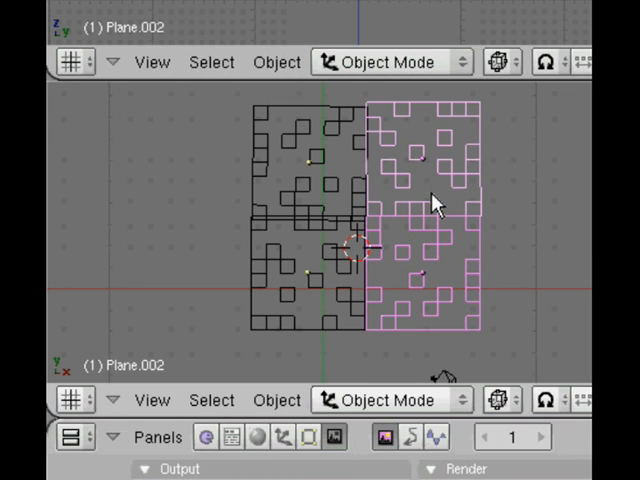
left_click(344, 184)
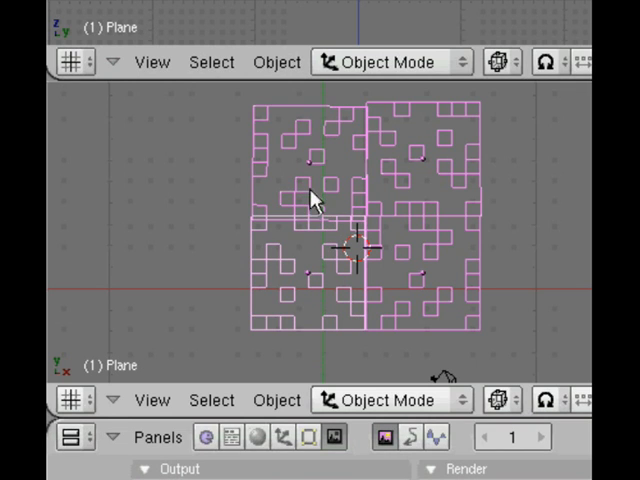
mouse_move(404, 122)
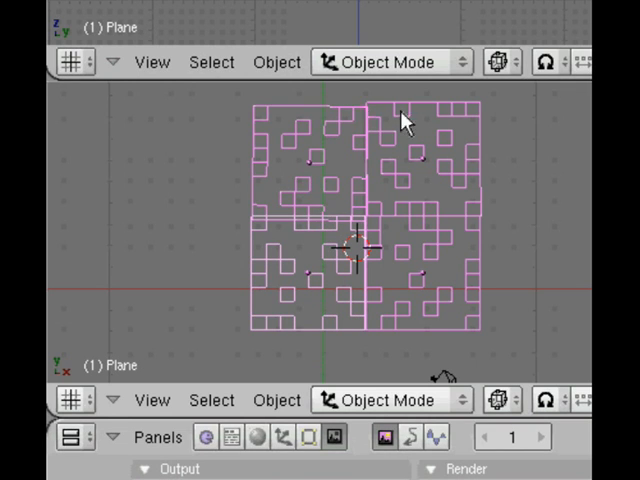
mouse_move(356, 176)
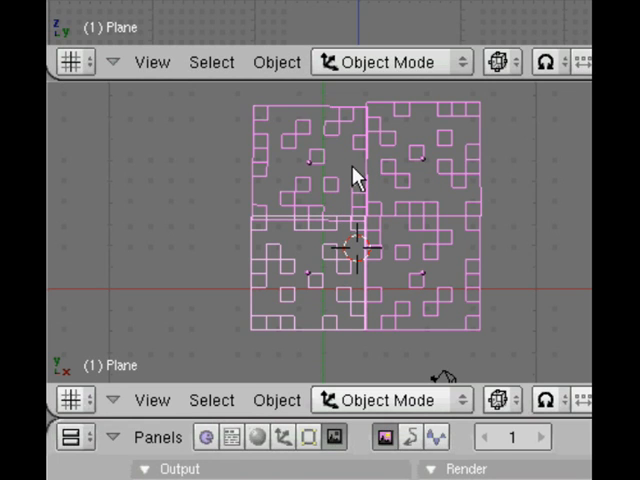
mouse_move(336, 170)
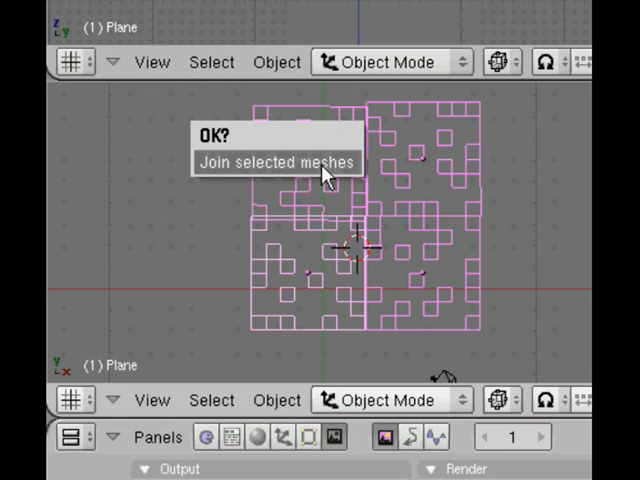
mouse_move(268, 240)
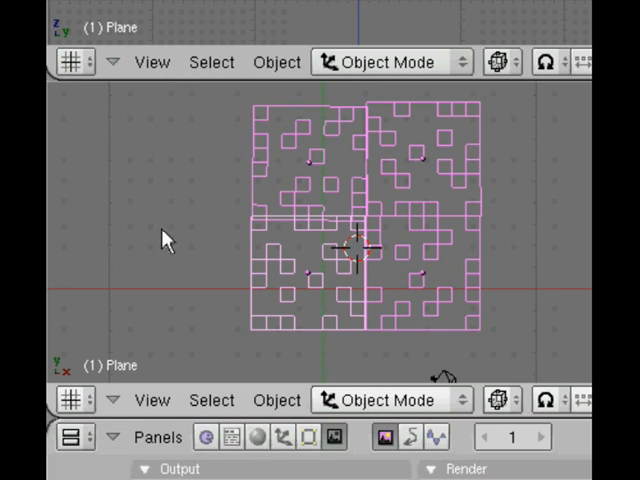
mouse_move(312, 202)
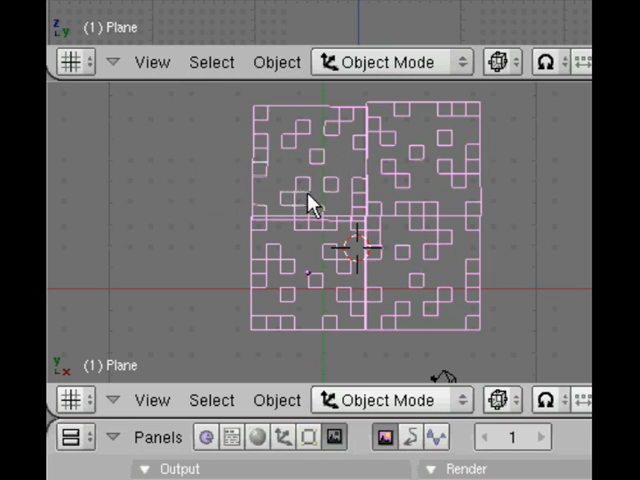
mouse_move(448, 288)
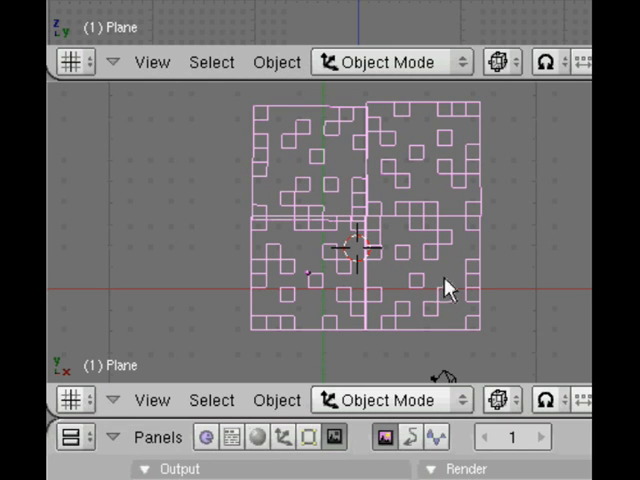
left_click_drag(450, 284, 480, 290)
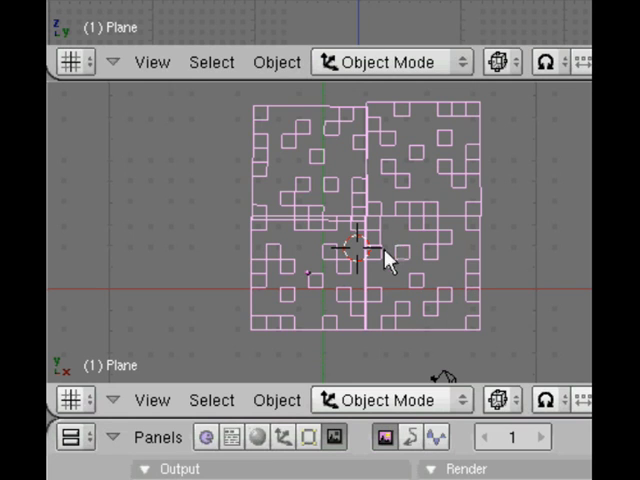
mouse_move(392, 236)
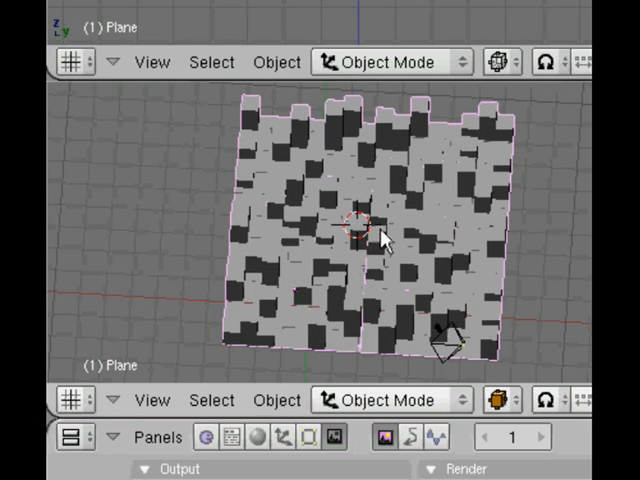
mouse_move(364, 236)
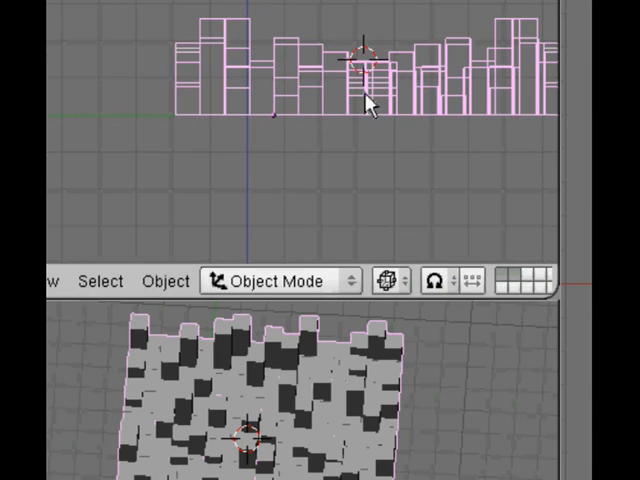
mouse_move(360, 68)
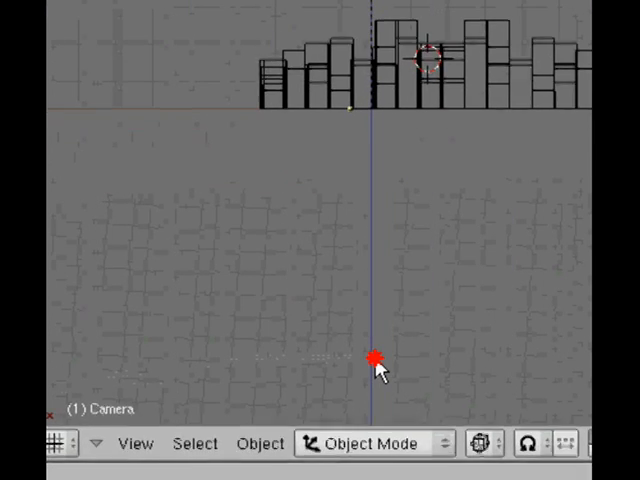
Switch the 3D viewport to the scene camera's perspective via View > Camera
left_click(130, 442)
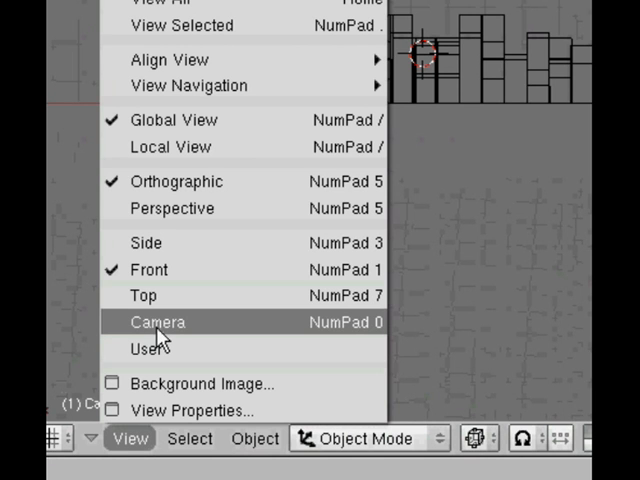
left_click(158, 322)
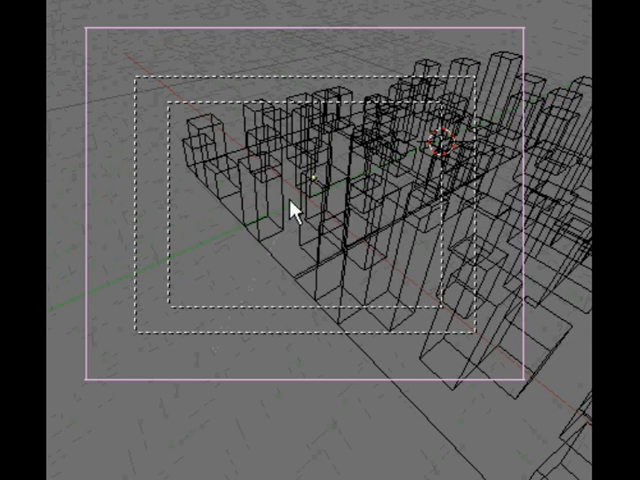
mouse_move(396, 140)
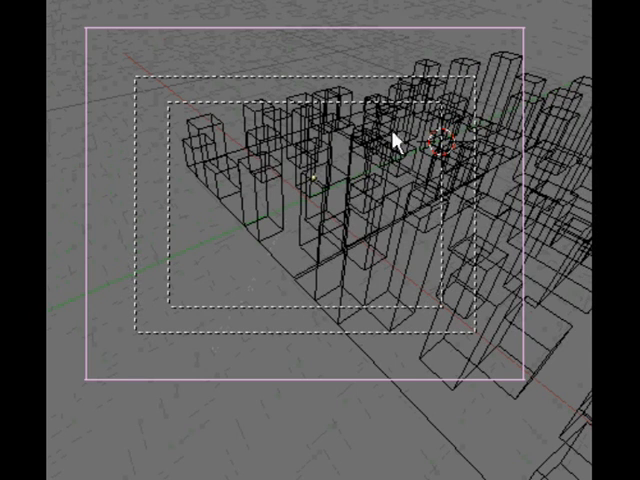
mouse_move(384, 116)
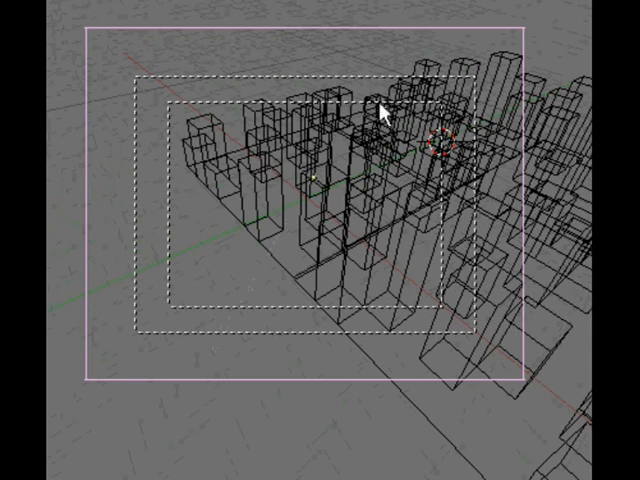
mouse_move(164, 150)
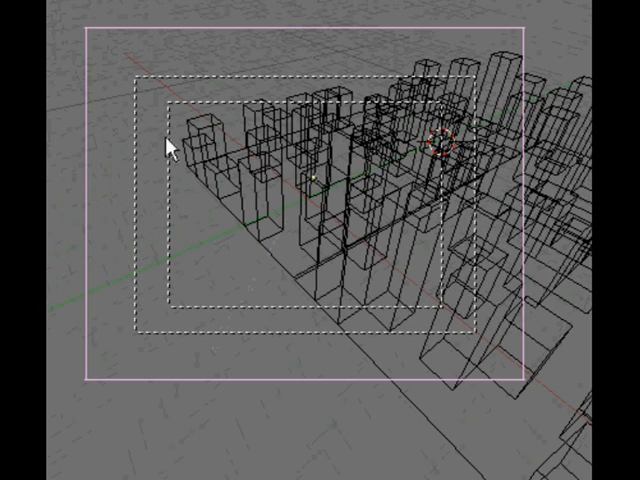
mouse_move(164, 304)
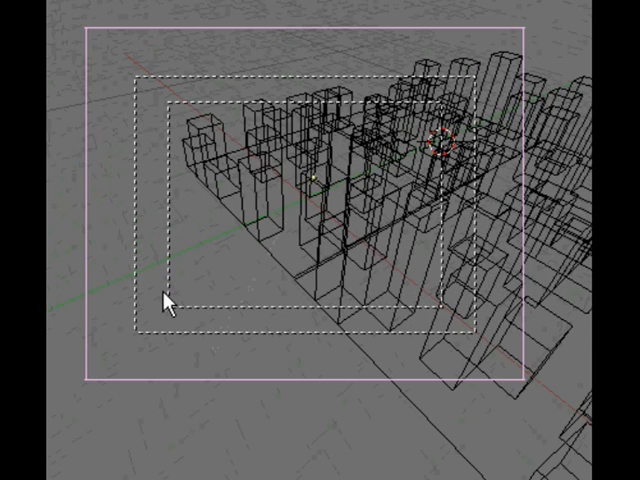
mouse_move(140, 224)
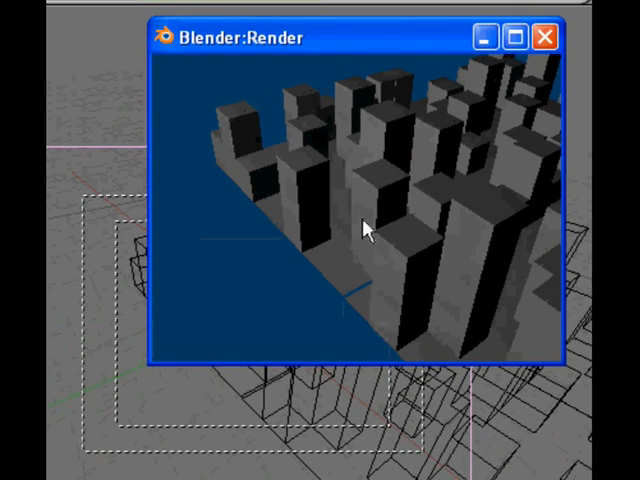
mouse_move(384, 202)
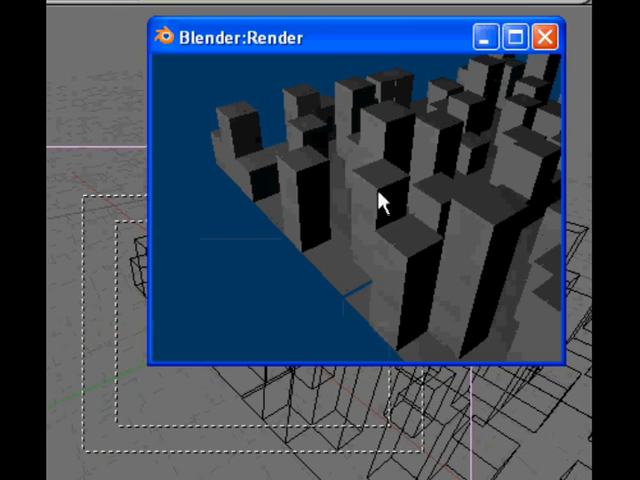